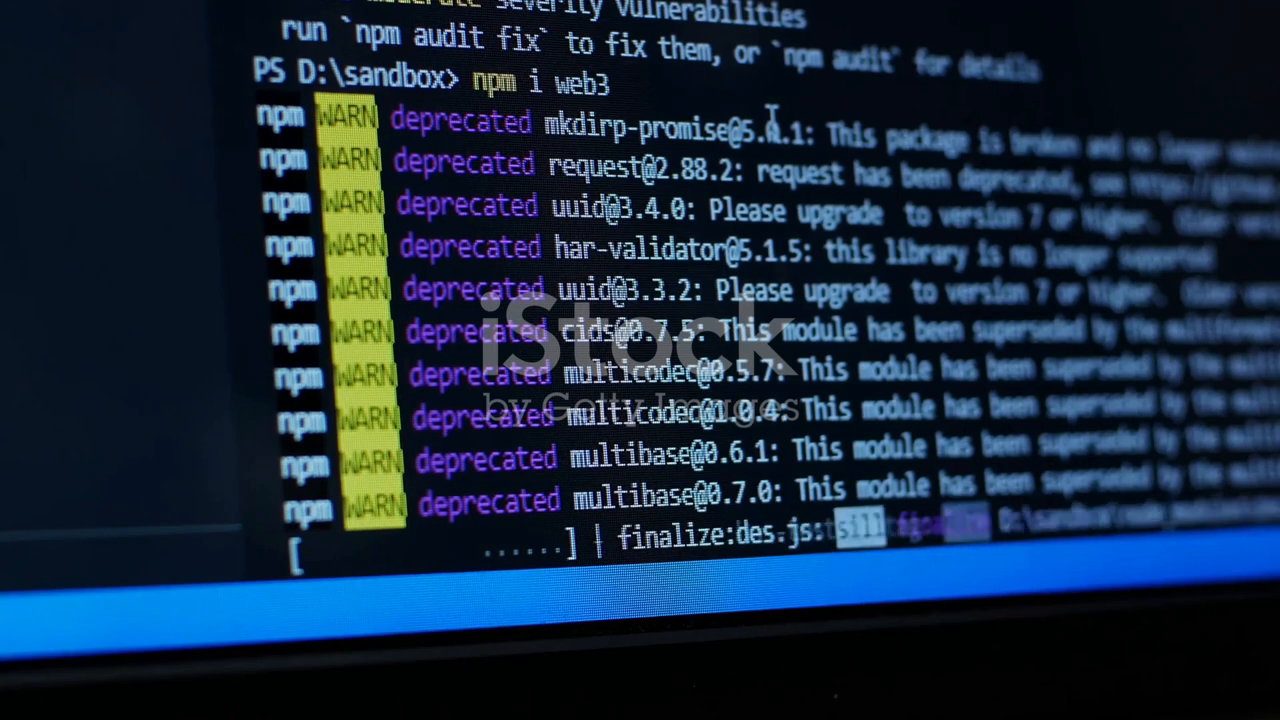
scroll(down, 3)
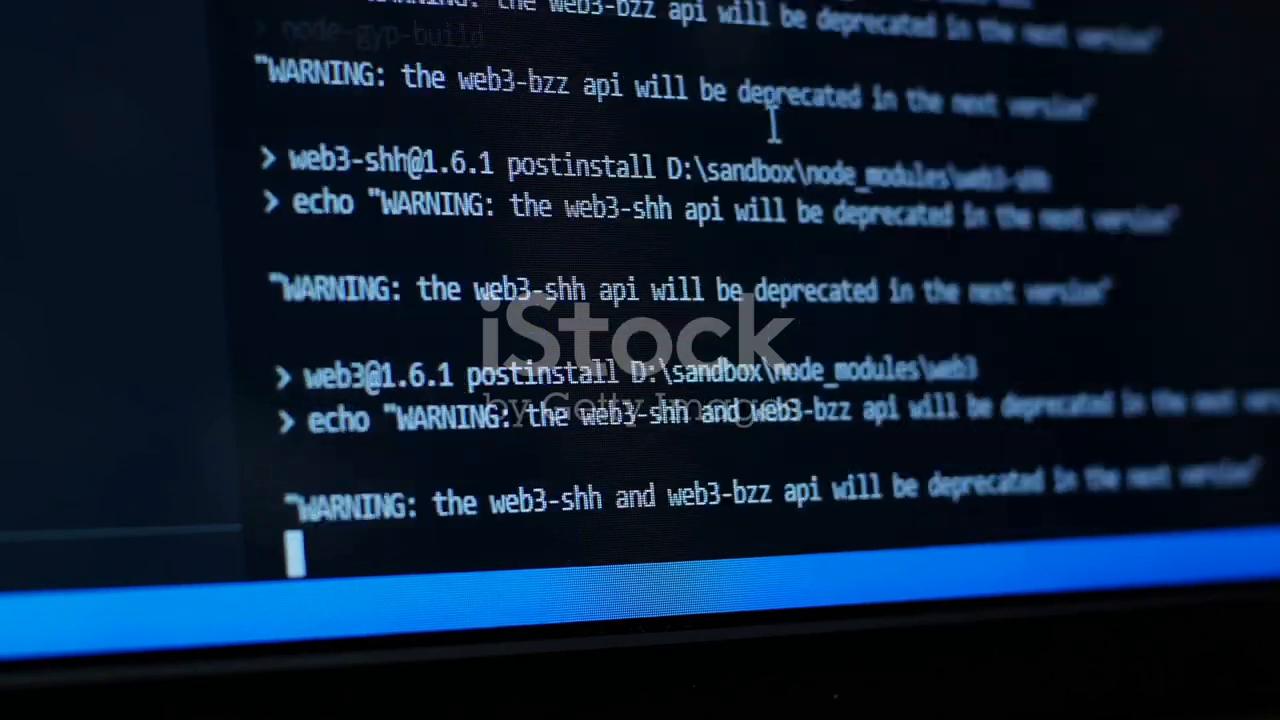